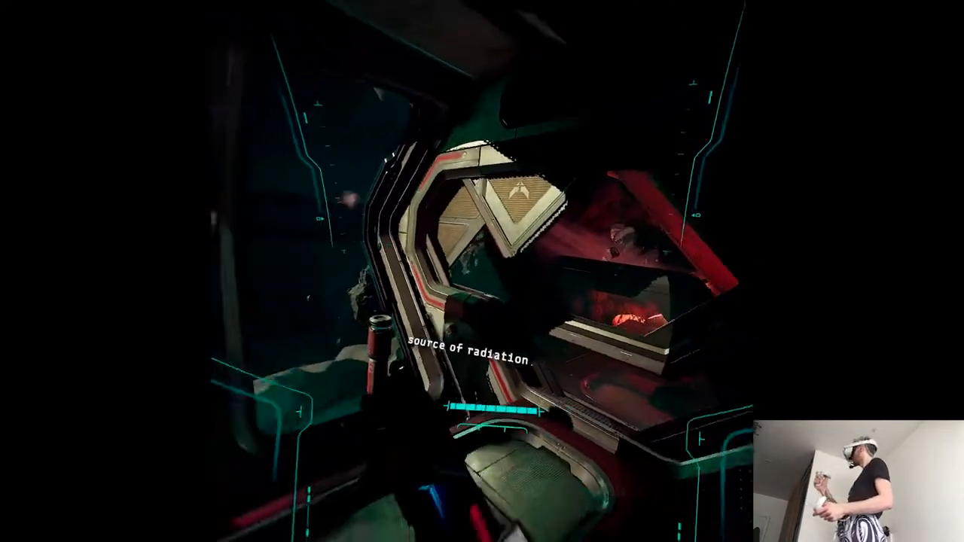
pyautogui.moveTo(482, 271)
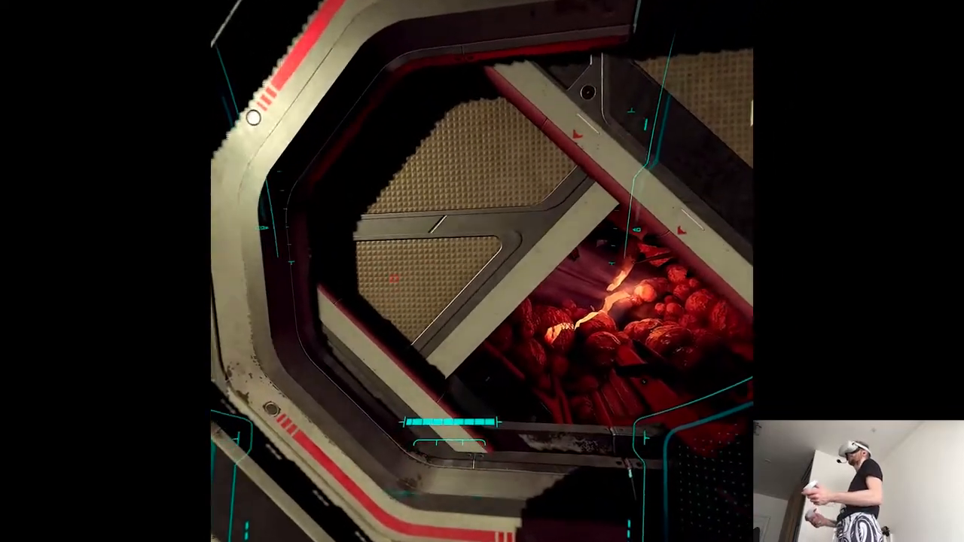
pyautogui.moveTo(482, 271)
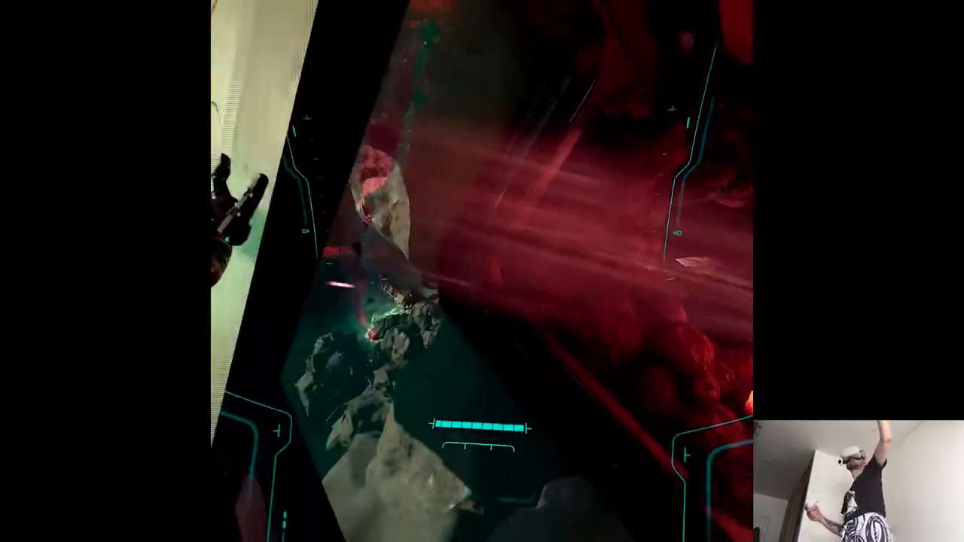